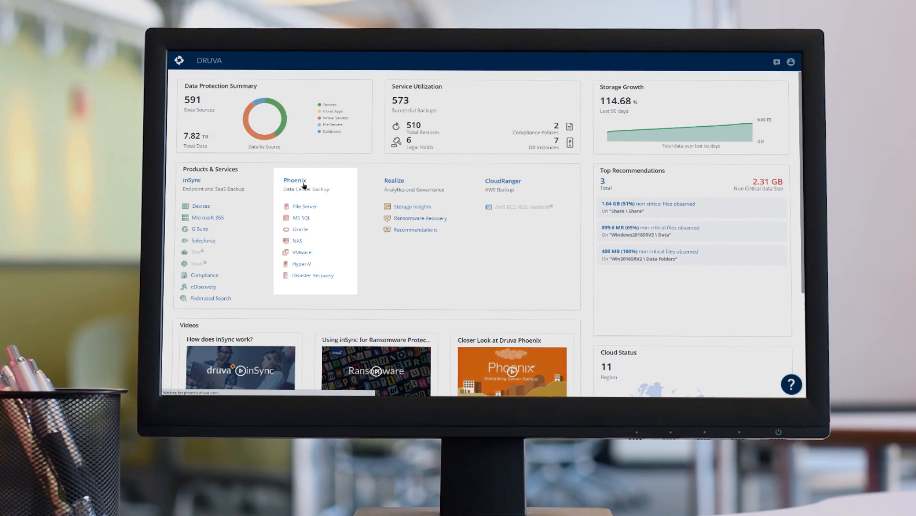
- Open the Phoenix data center backup console from Products & Services
left_click(294, 179)
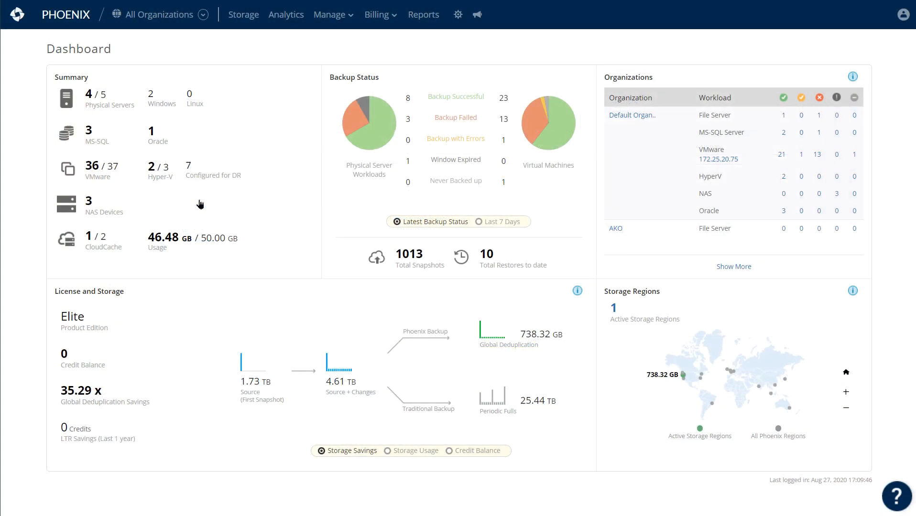
mouse_move(170, 160)
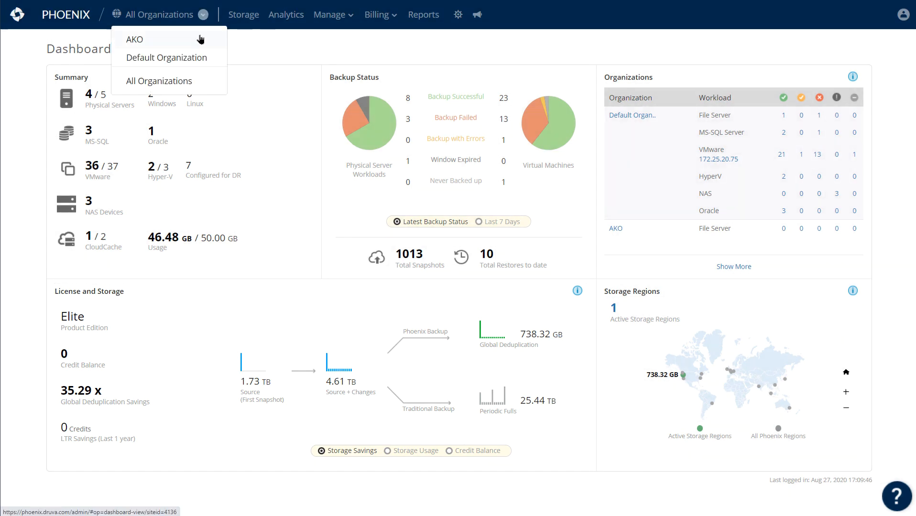
- Switch to the AKO organization and scroll through its Get Started workloads
left_click(134, 39)
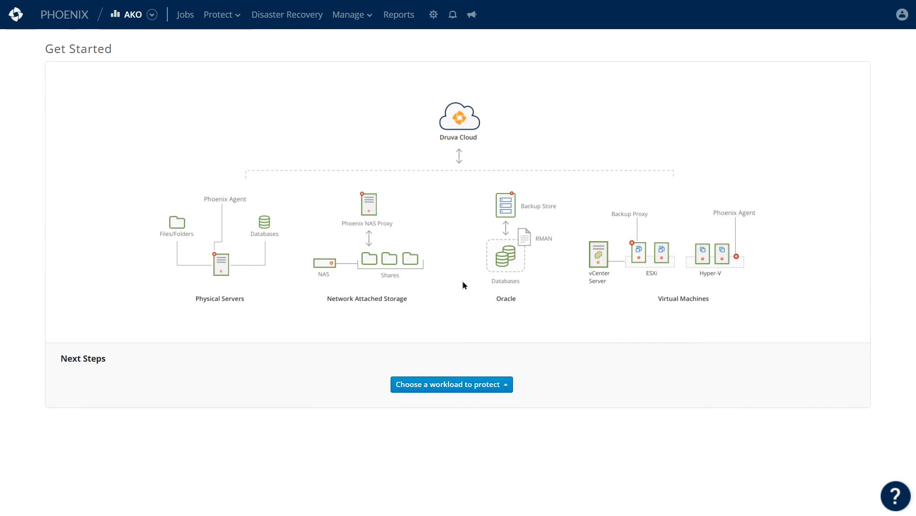
scroll("down", 3)
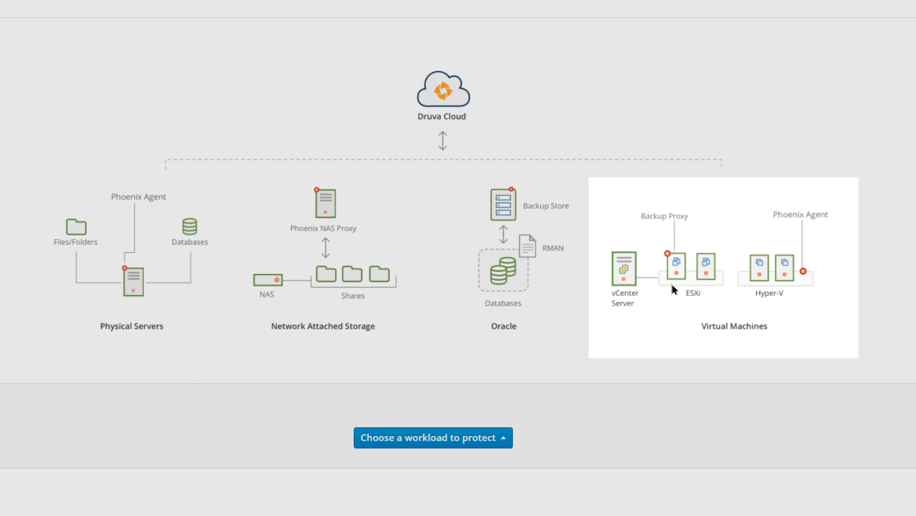
mouse_move(666, 280)
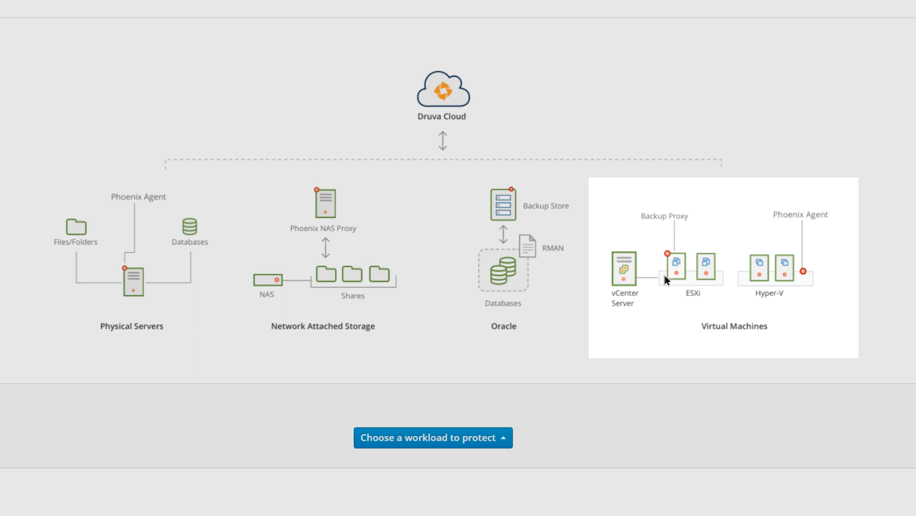
mouse_move(668, 295)
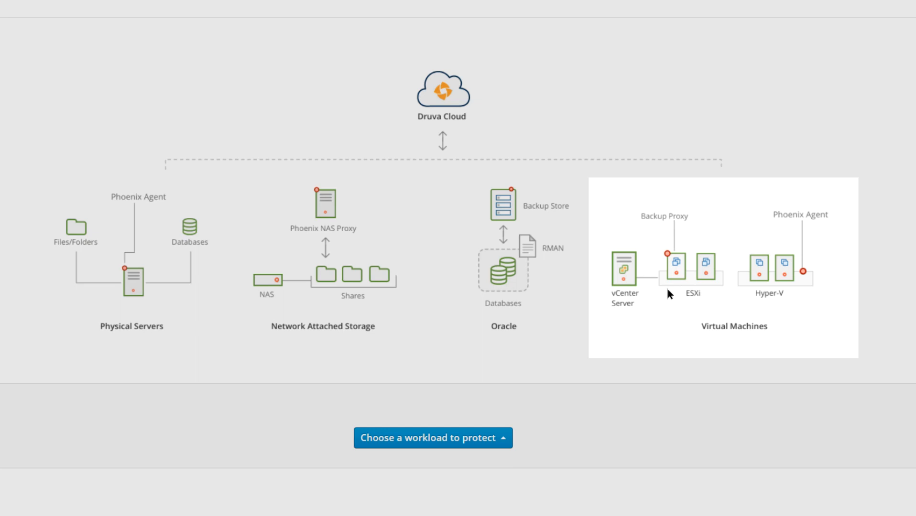
mouse_move(495, 201)
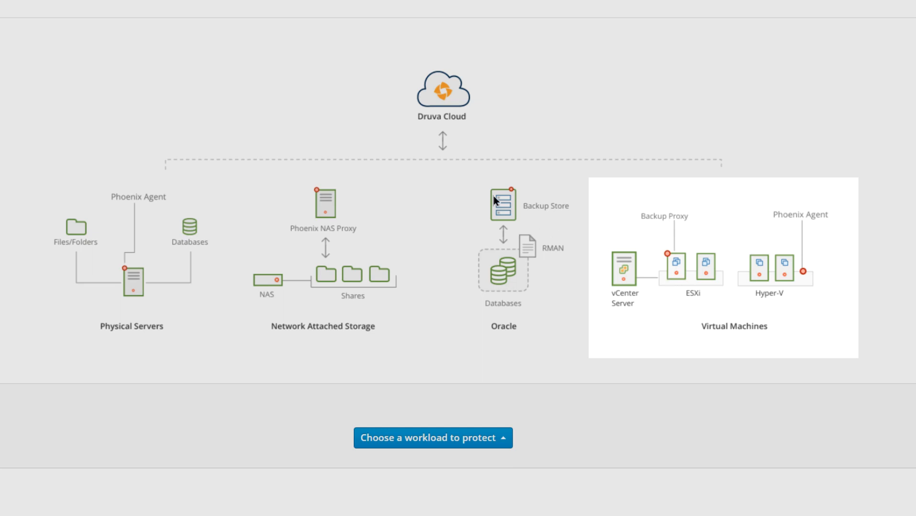
mouse_move(599, 245)
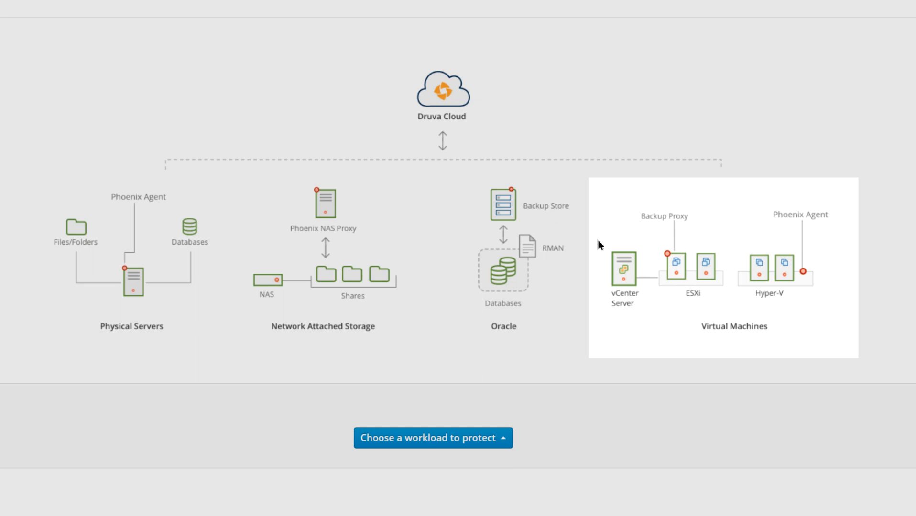
mouse_move(668, 283)
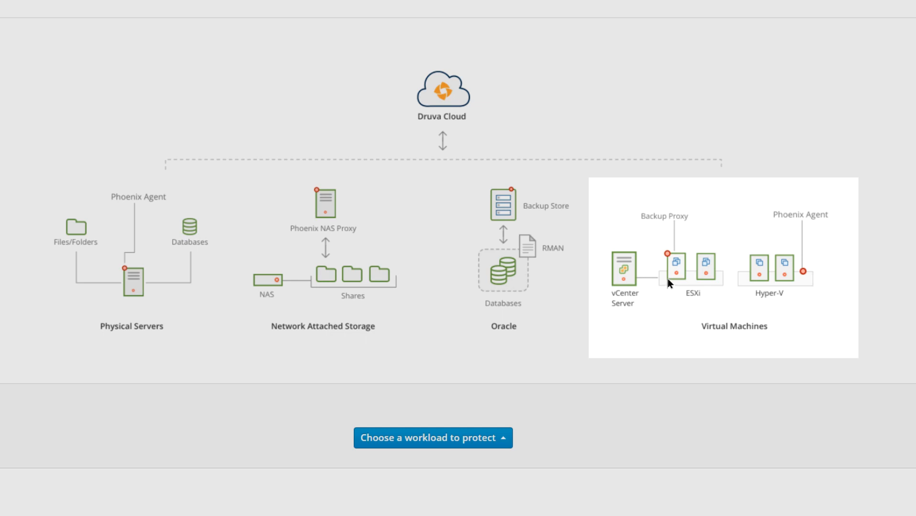
mouse_move(617, 234)
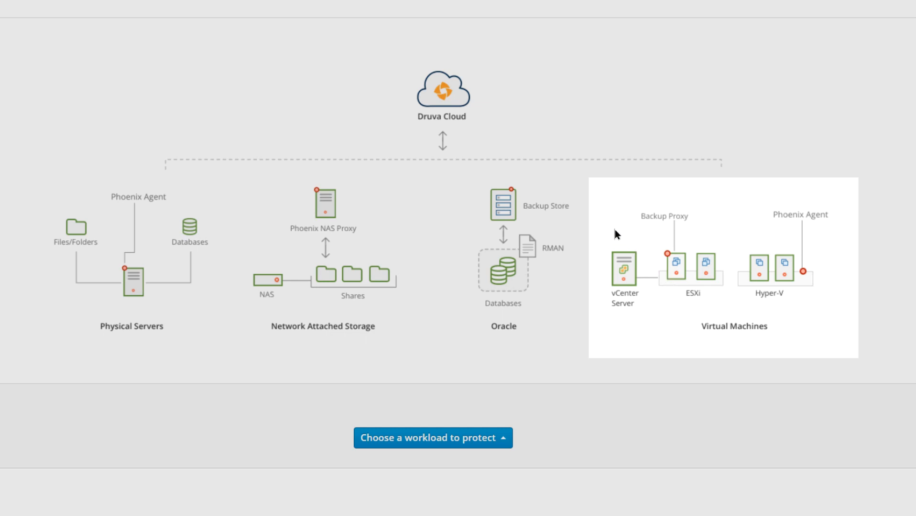
mouse_move(457, 140)
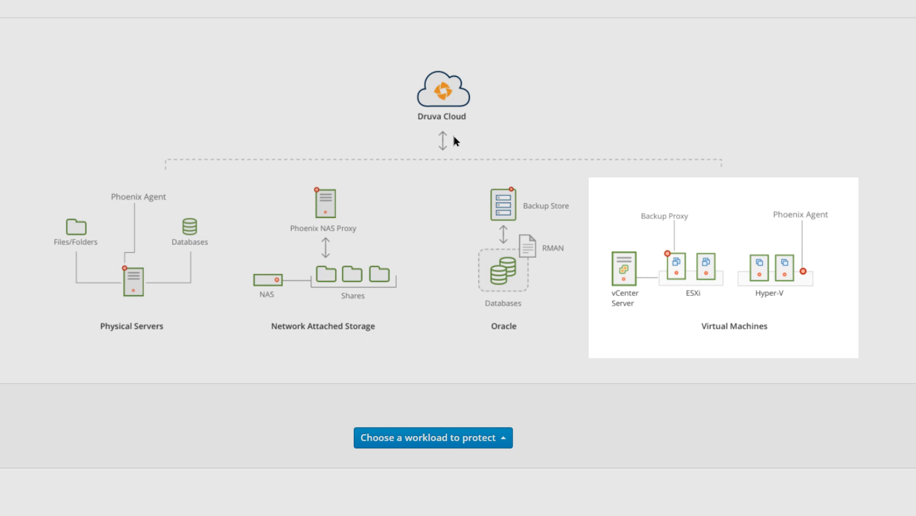
- Open the Disaster Recovery page for the AKO organization
left_click(255, 19)
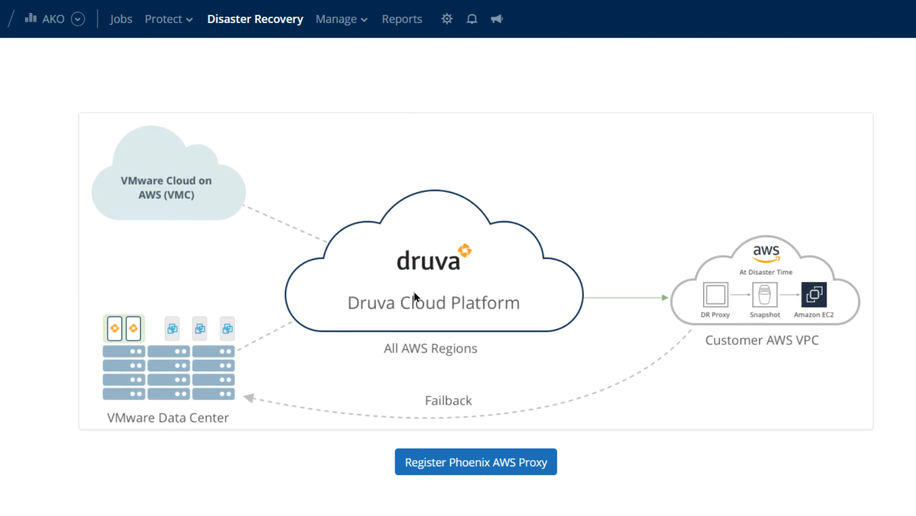
mouse_move(450, 286)
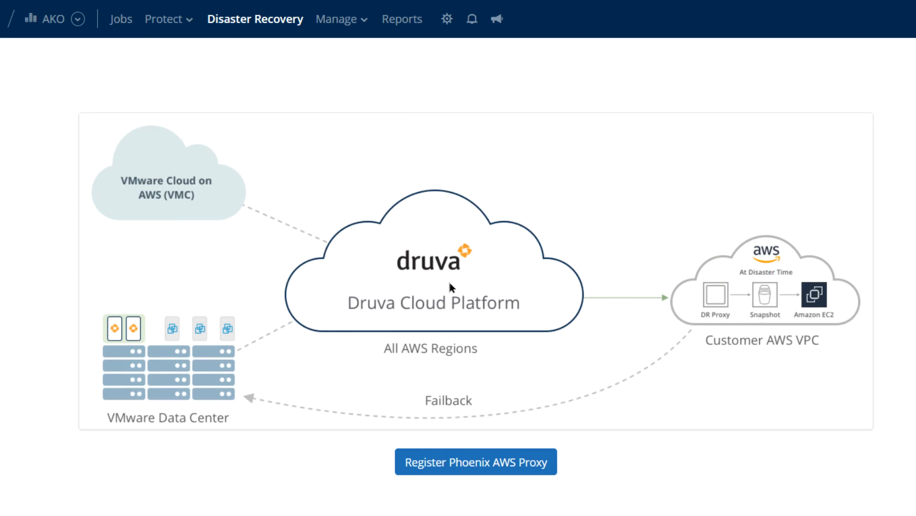
mouse_move(417, 303)
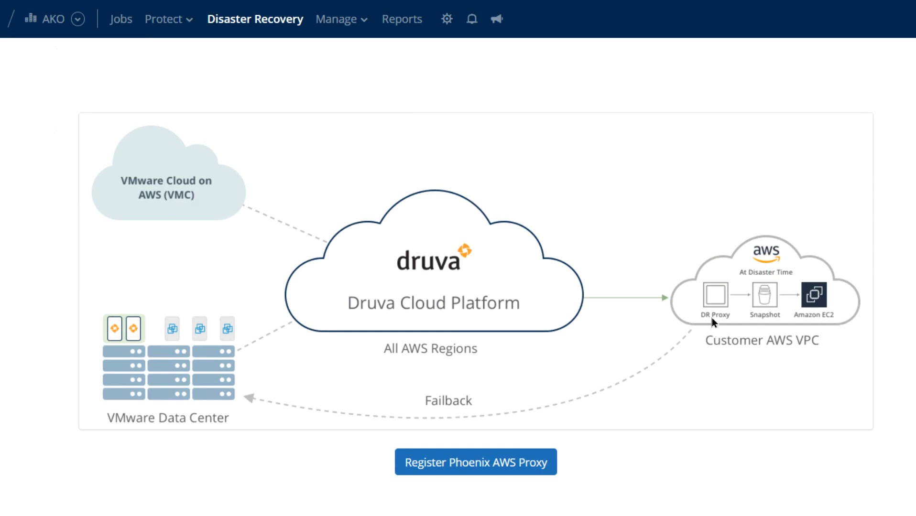
mouse_move(759, 356)
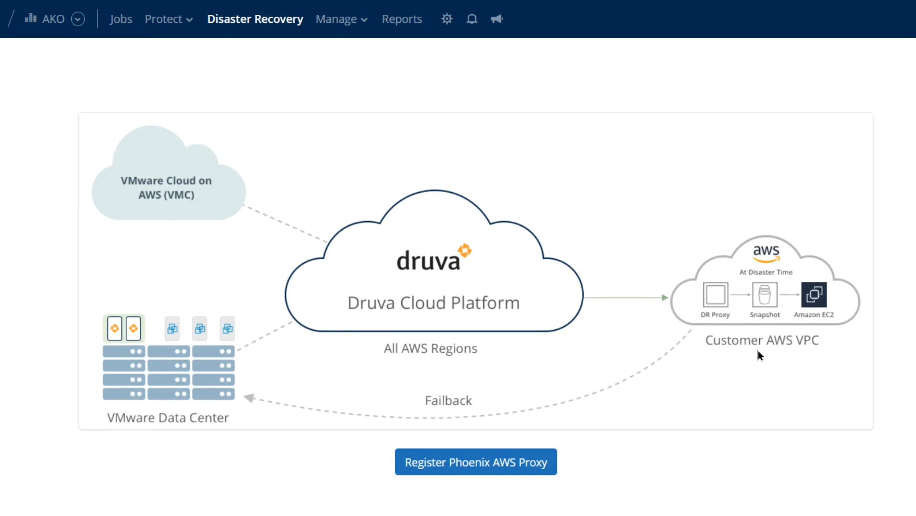
mouse_move(802, 355)
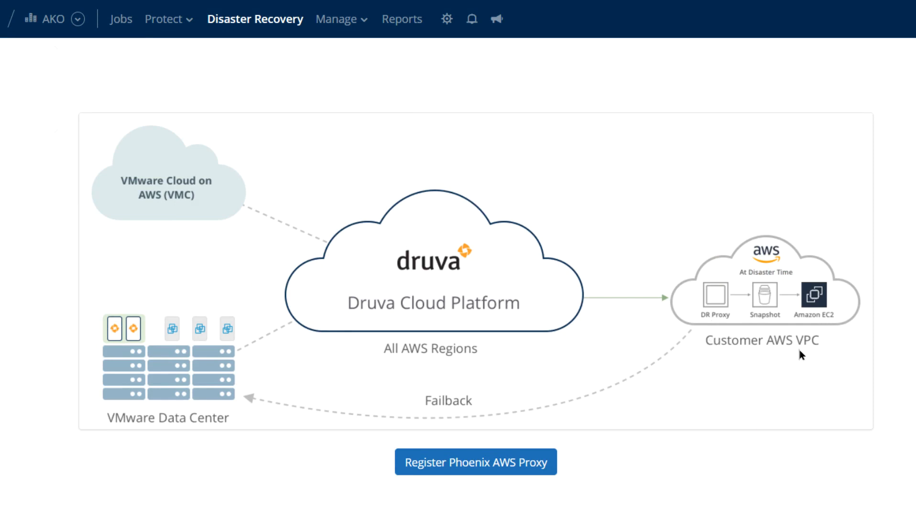
mouse_move(761, 333)
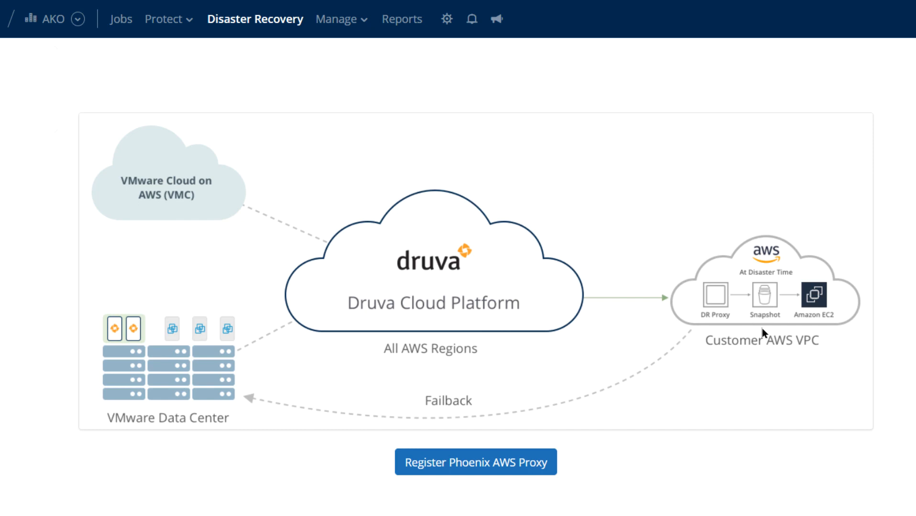
mouse_move(815, 320)
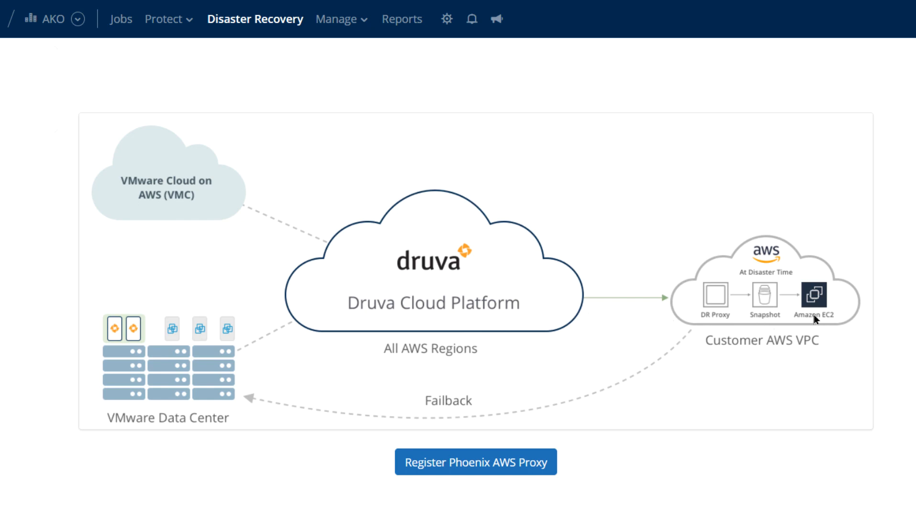
mouse_move(143, 363)
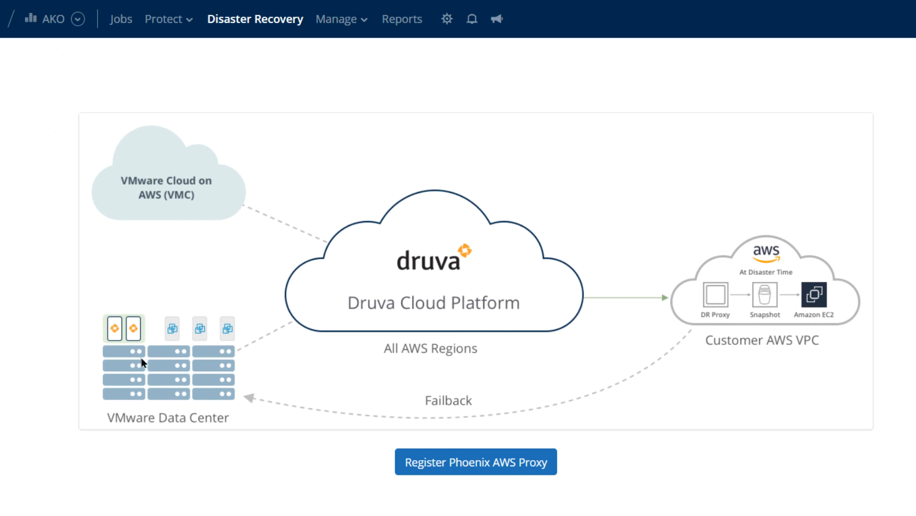
mouse_move(639, 349)
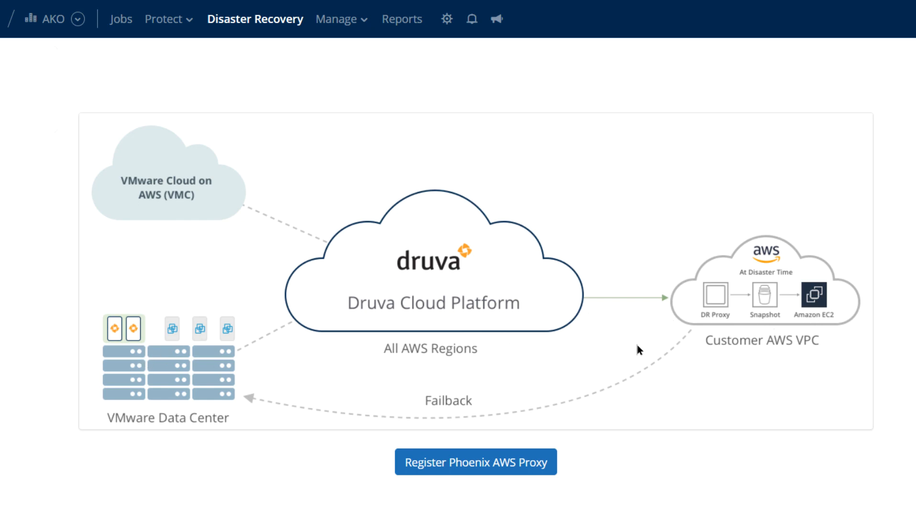
mouse_move(831, 328)
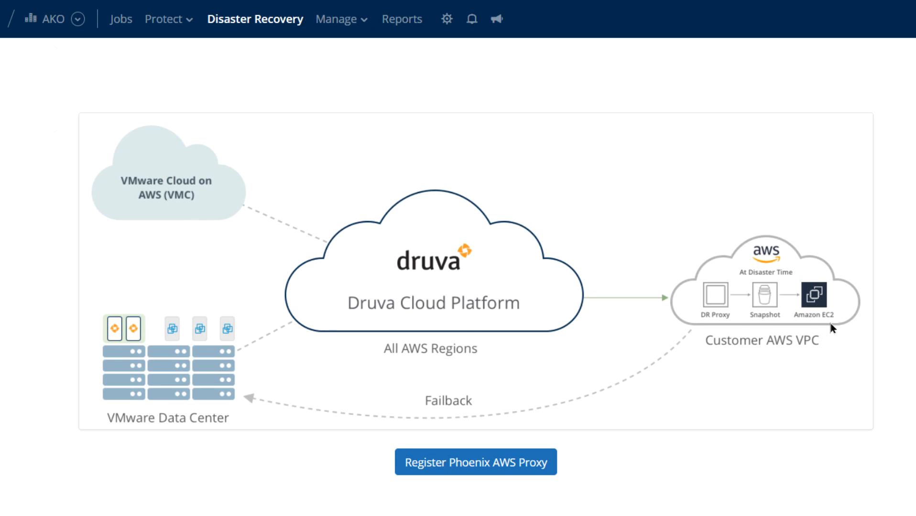
- Start registering a Phoenix AWS proxy and expand the CloudFormation walkthrough
left_click(474, 461)
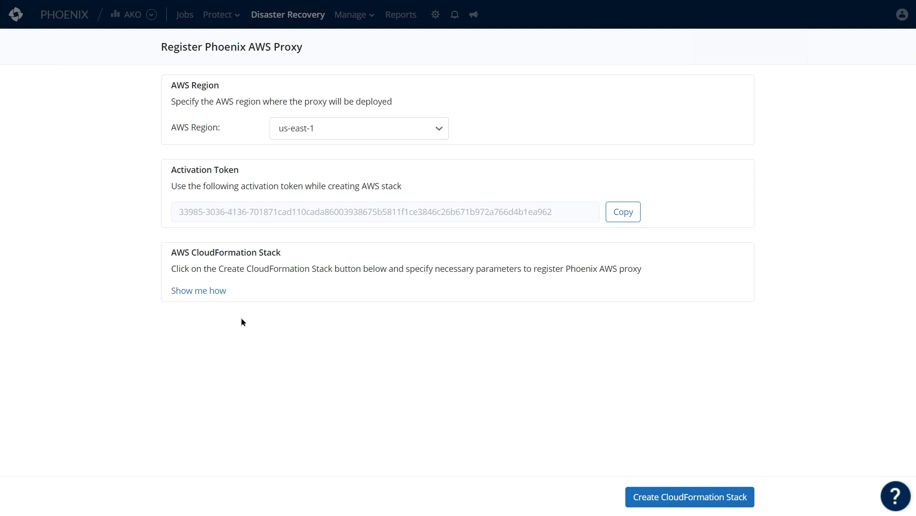
left_click(198, 291)
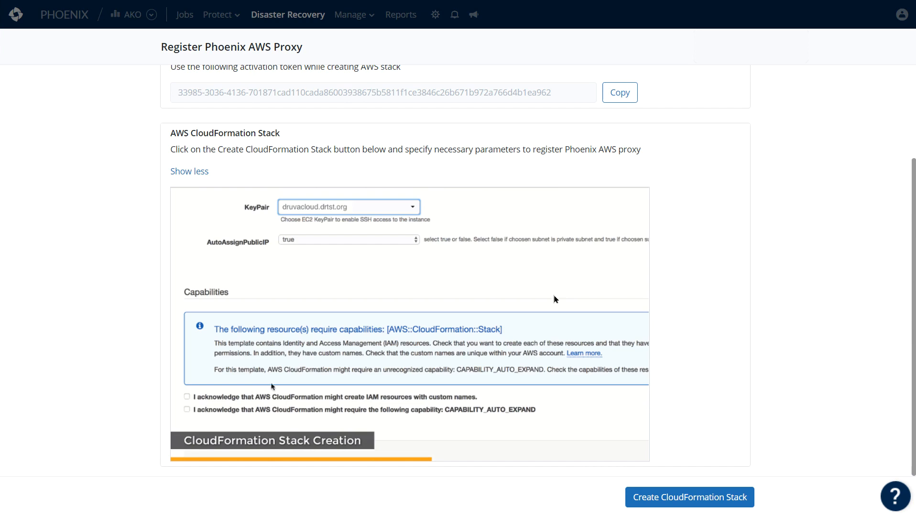
- Switch to Default Organization and open Demo DR Plan from DR Plans
left_click(187, 408)
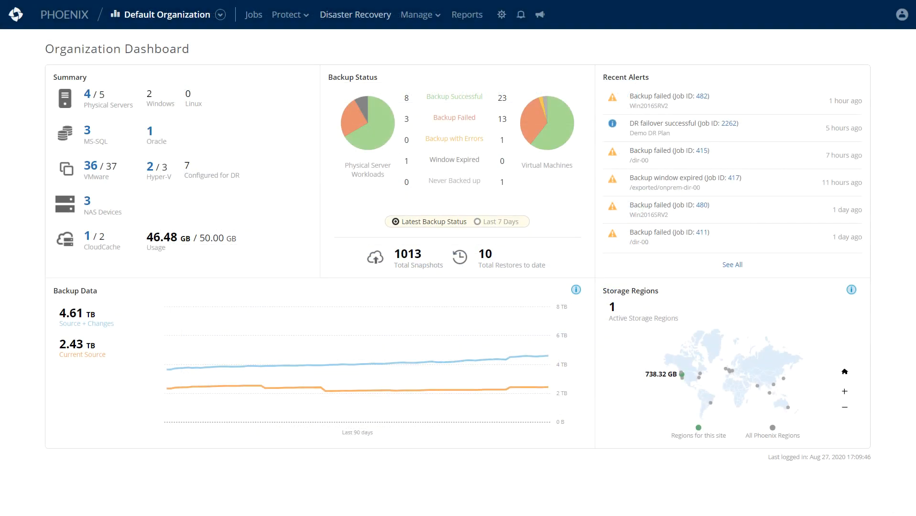
left_click(354, 14)
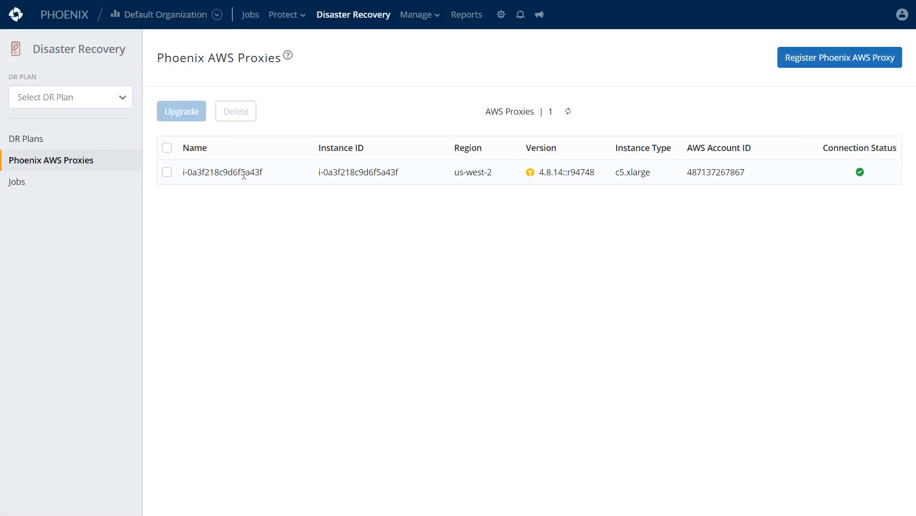
left_click(26, 138)
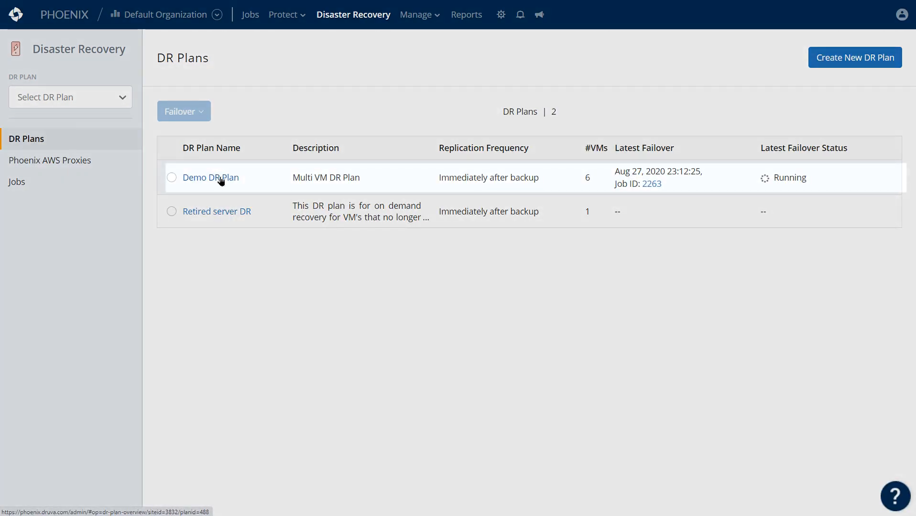
left_click(210, 177)
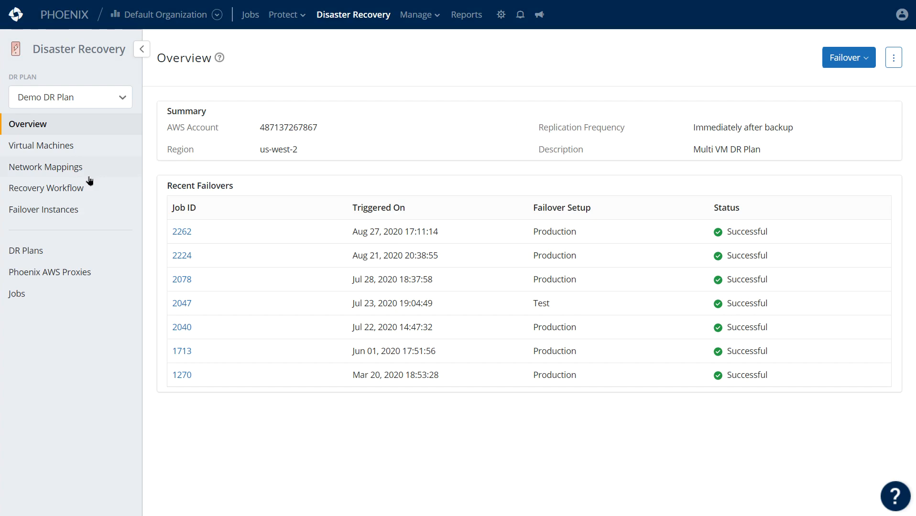
mouse_move(41, 145)
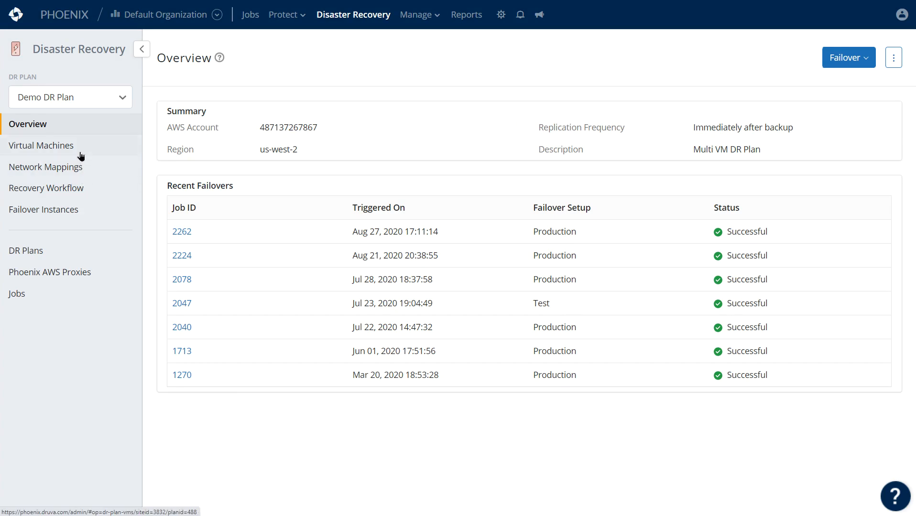
- View Demo DR Plan's six Windows2016 VMs, then its recovery workflow
left_click(41, 146)
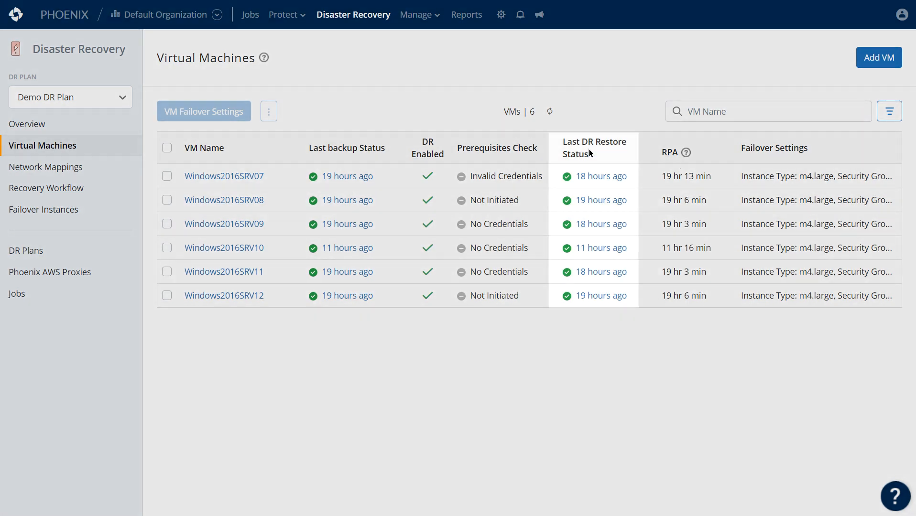
mouse_move(320, 149)
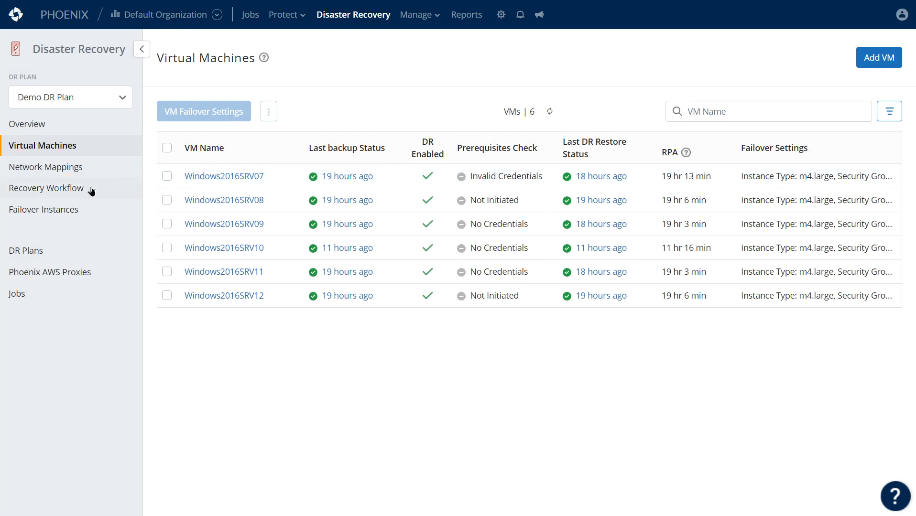
left_click(47, 187)
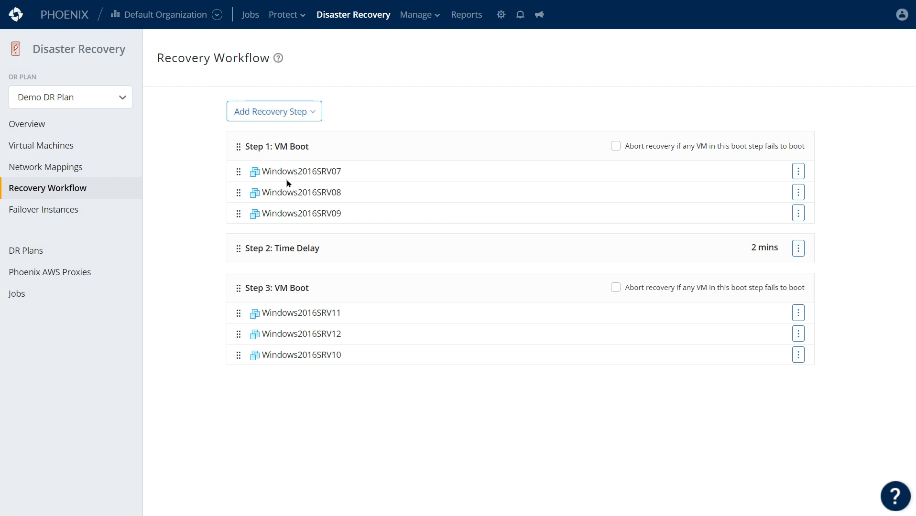
mouse_move(323, 324)
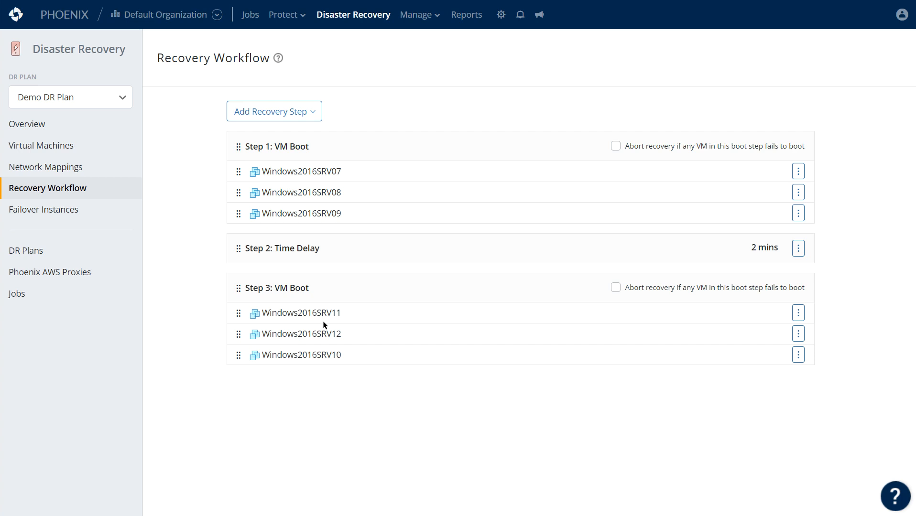
mouse_move(147, 274)
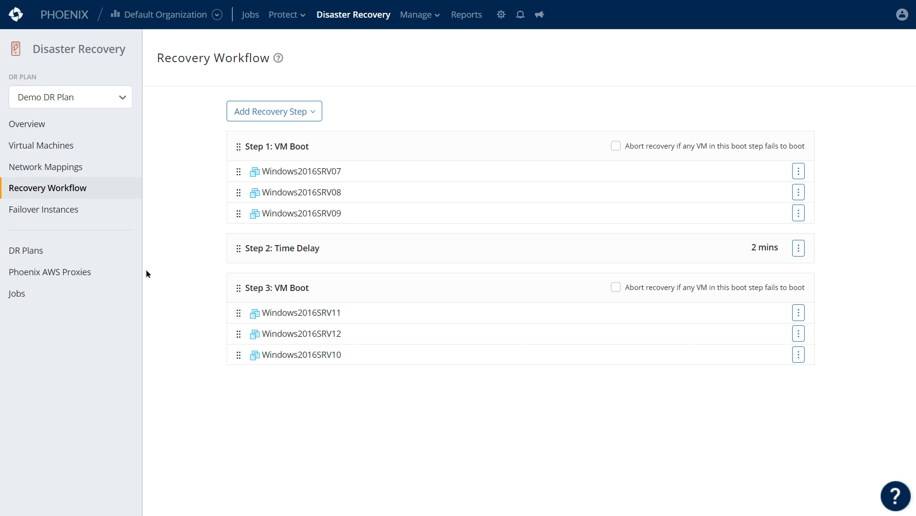
- Leave the recovery workflow and return toward the plan's pages
left_click(41, 145)
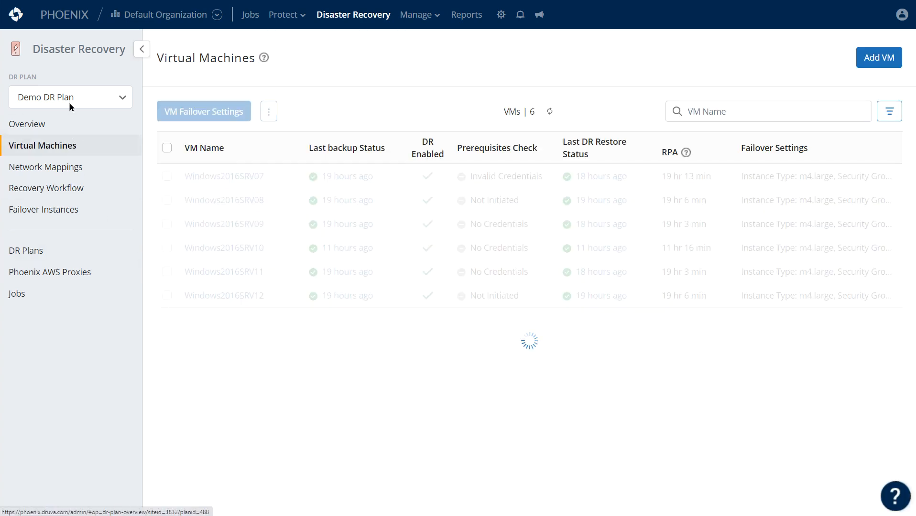
- Return to Demo DR Plan's overview and show Production and Test failover options
left_click(27, 123)
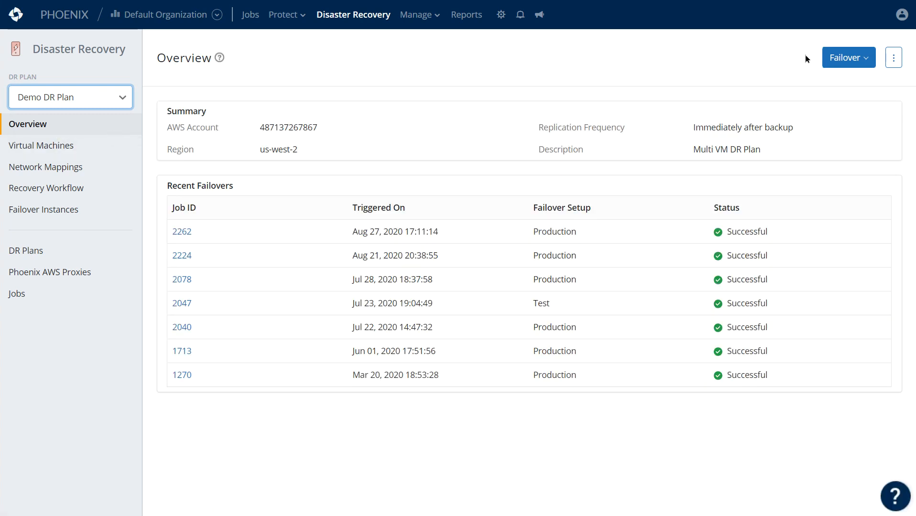
left_click(847, 58)
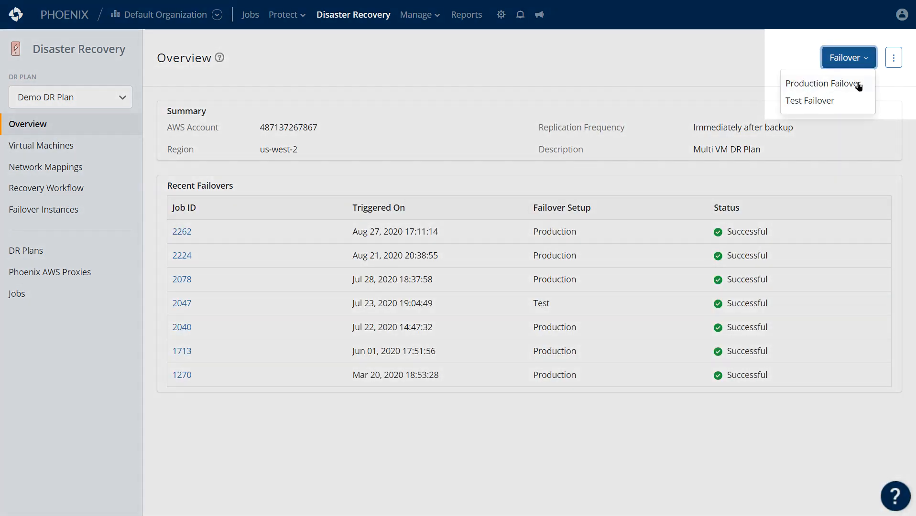
mouse_move(857, 107)
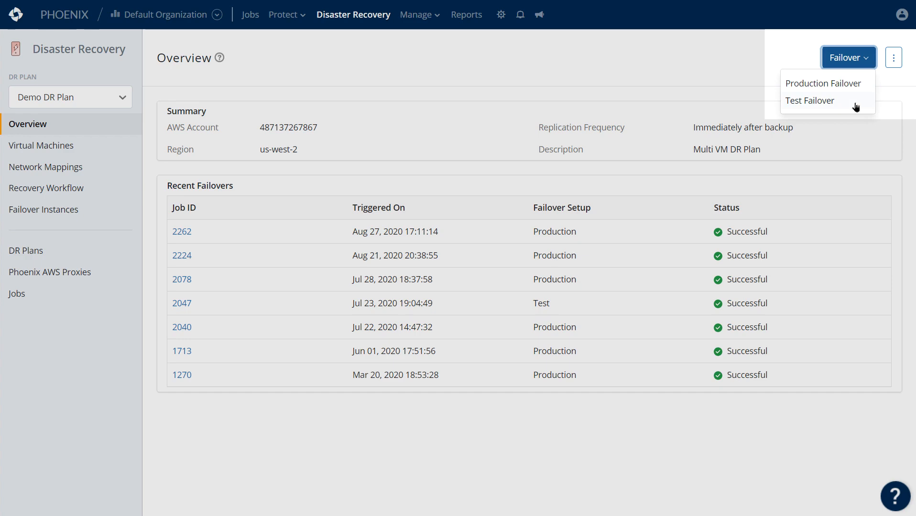
- Start a production failover limited to Windows2016SRV07, clearing all other steps and VMs
left_click(824, 83)
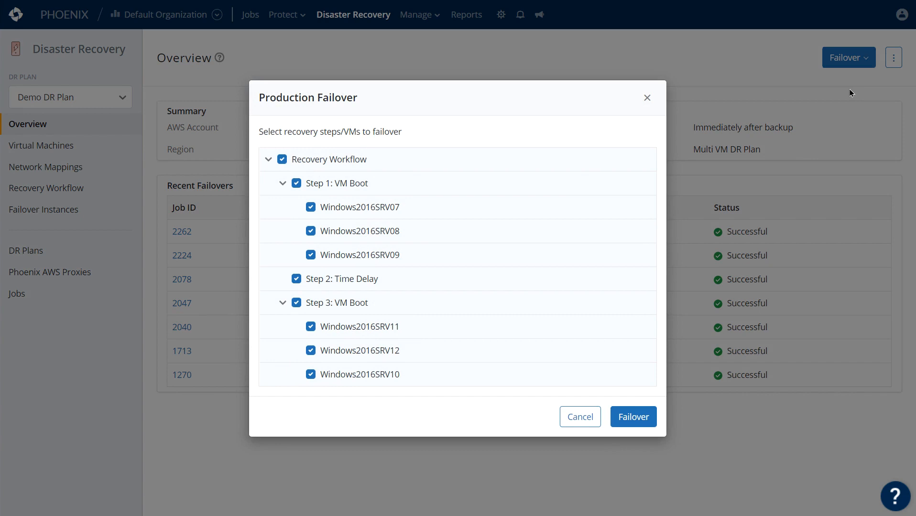
mouse_move(366, 149)
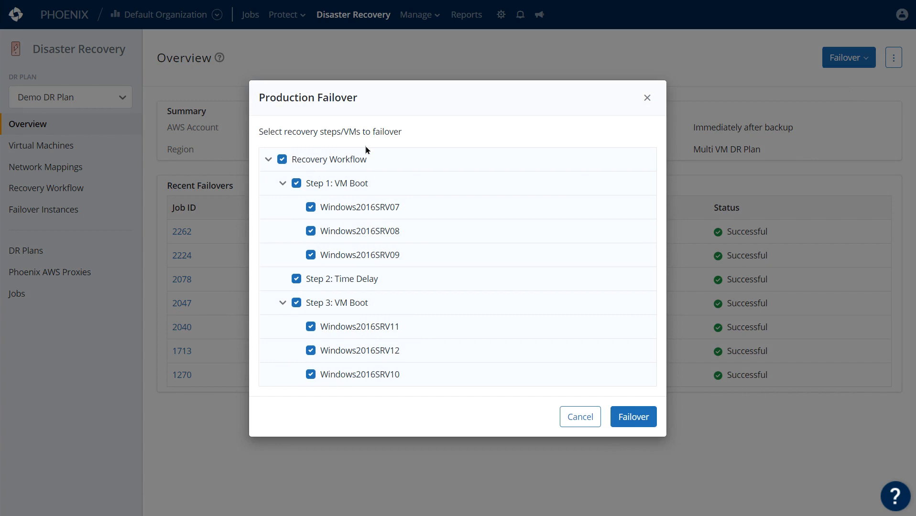
mouse_move(303, 240)
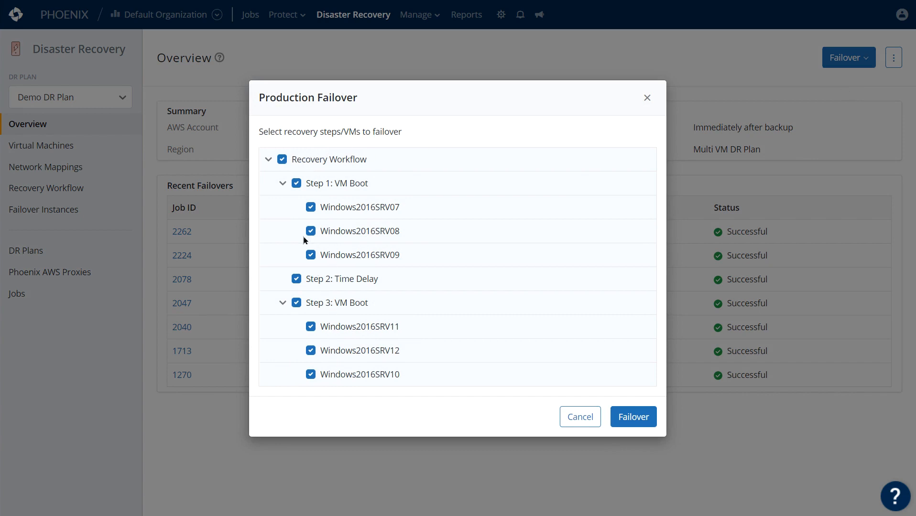
left_click(281, 159)
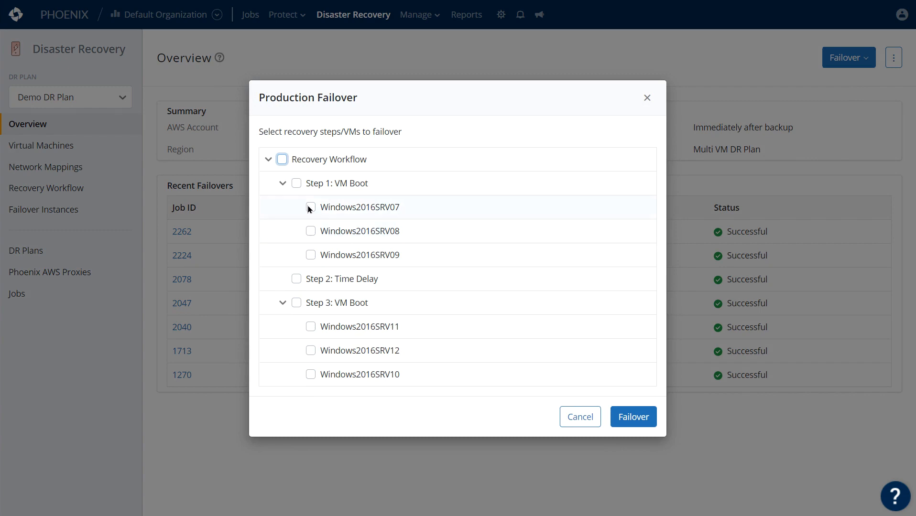
left_click(310, 206)
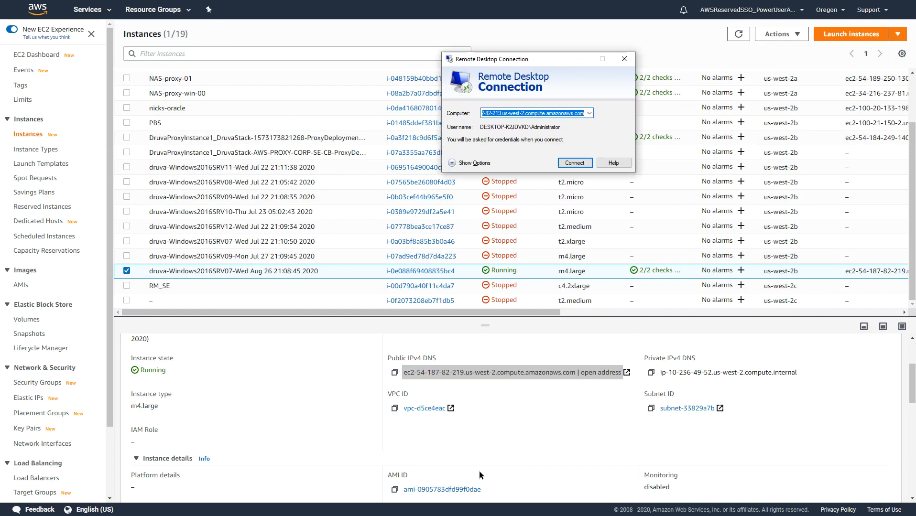
- Connect via Remote Desktop to the failed-over Windows2016SRV07 instance's public DNS
left_click(574, 163)
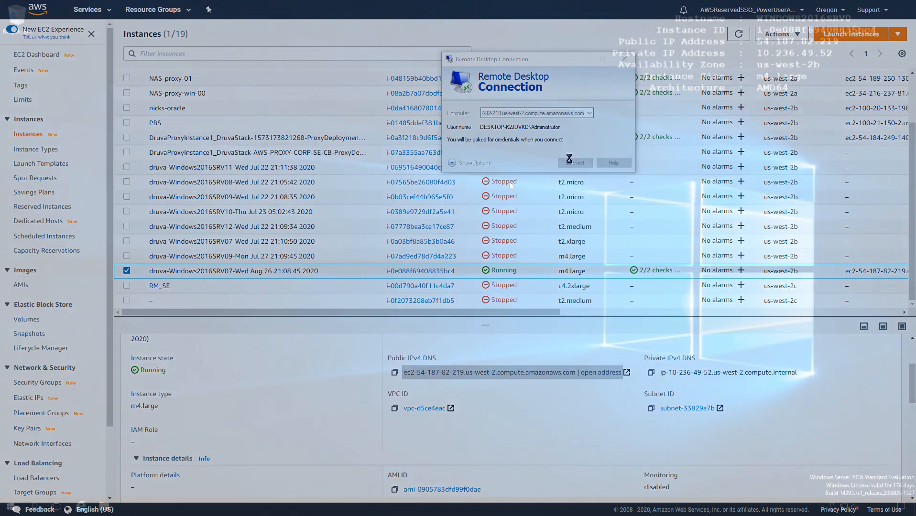
- Finish the RDP login to reach the Windows Server 2016 m4.large desktop
left_click(574, 163)
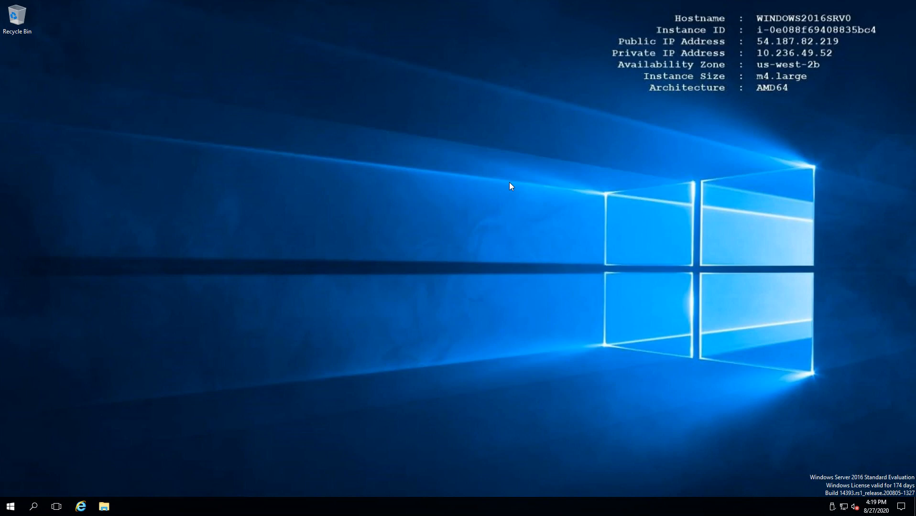
mouse_move(511, 189)
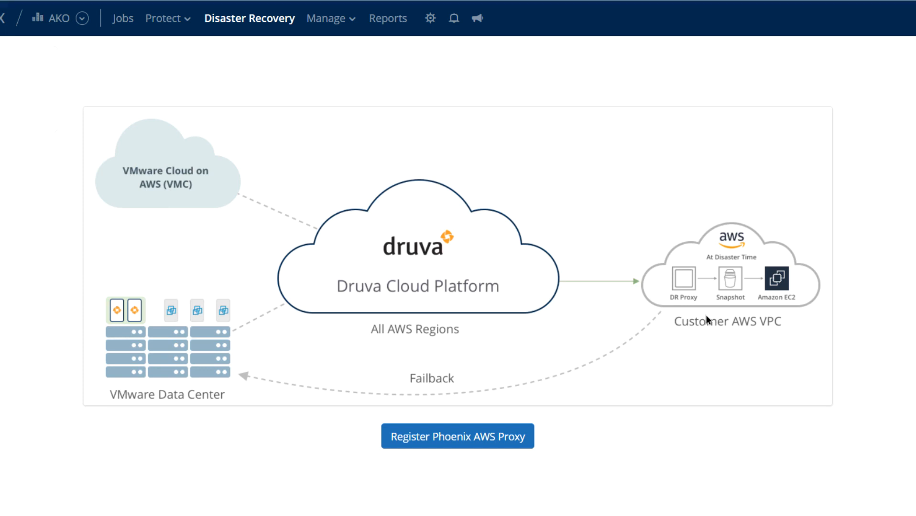
mouse_move(193, 357)
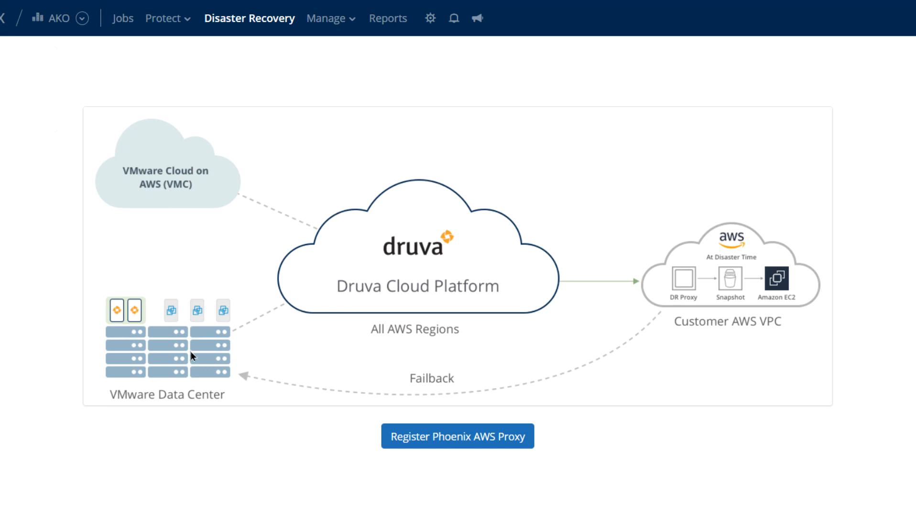
mouse_move(641, 331)
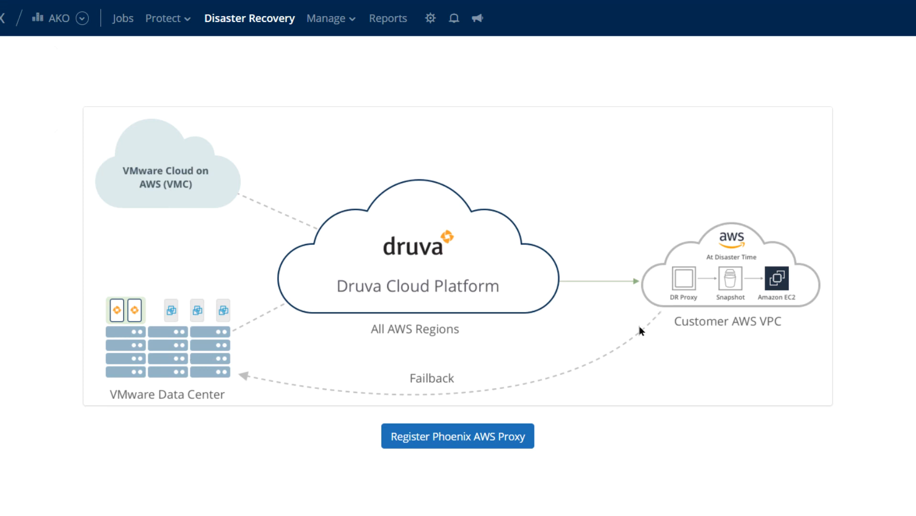
mouse_move(777, 369)
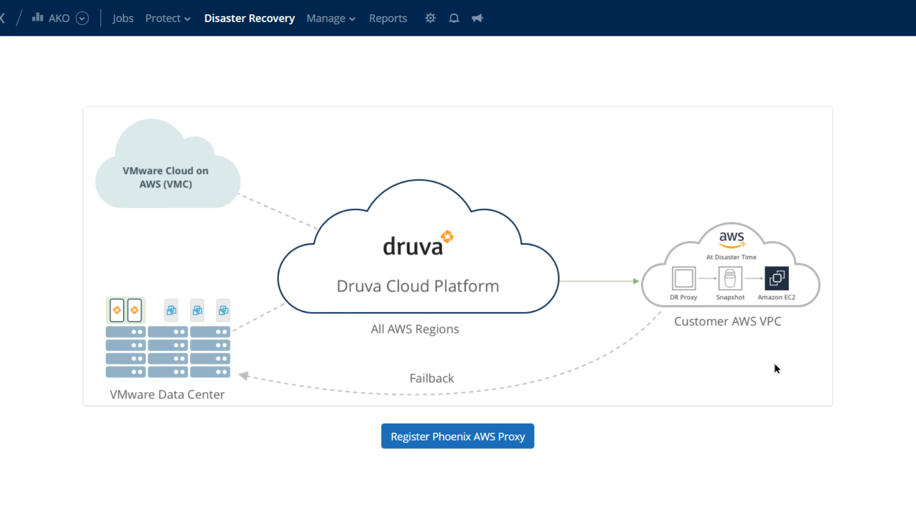
mouse_move(602, 383)
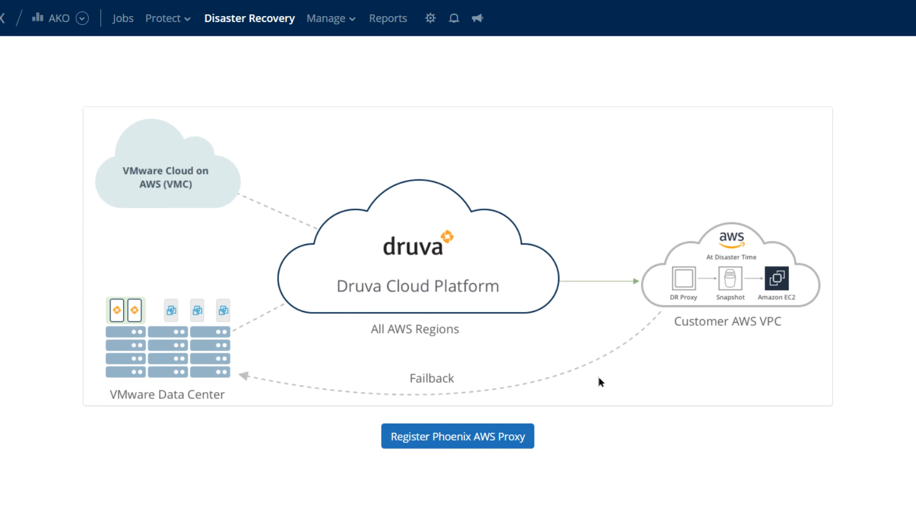
mouse_move(790, 306)
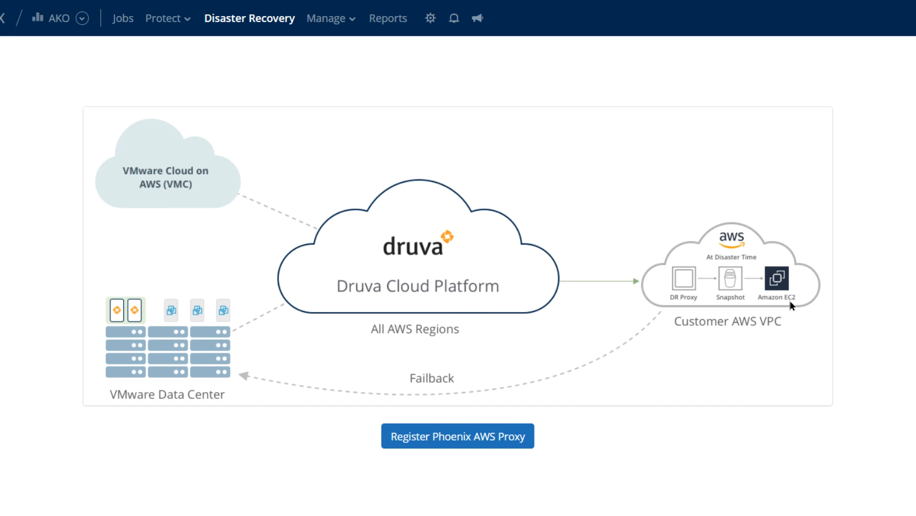
mouse_move(790, 305)
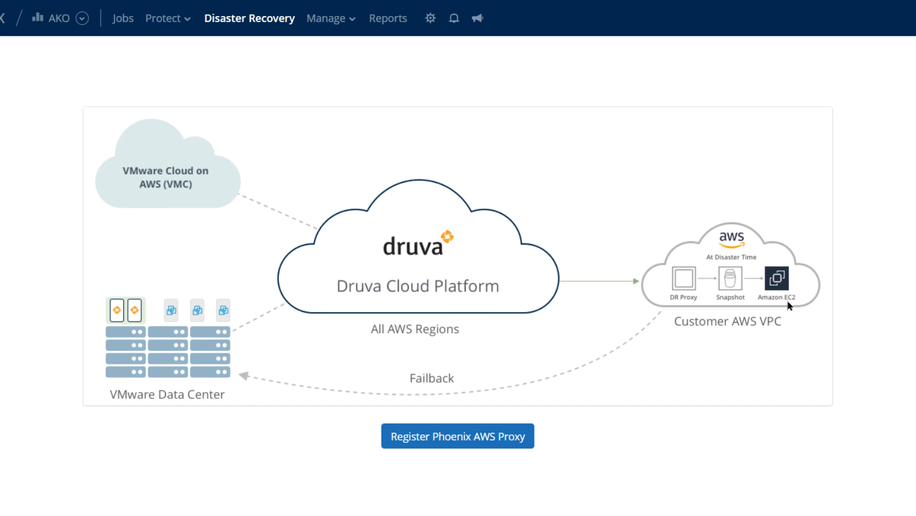
mouse_move(614, 378)
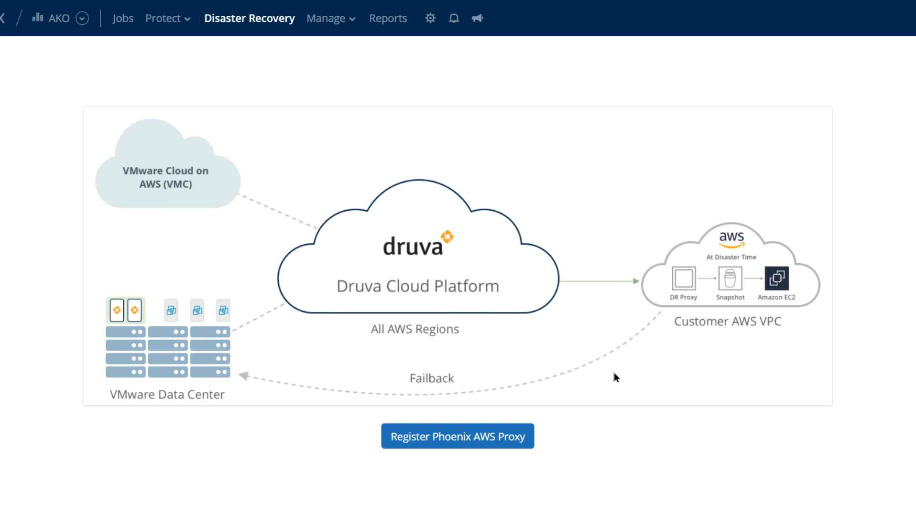
mouse_move(214, 387)
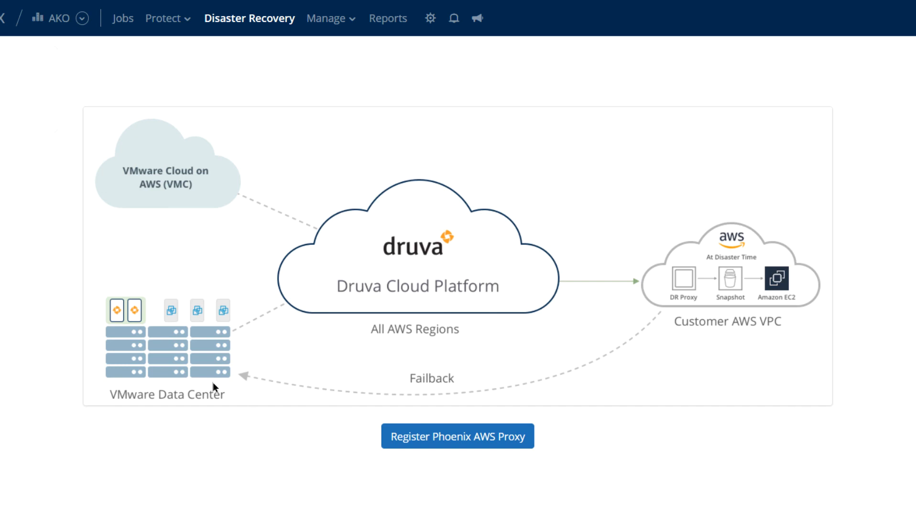